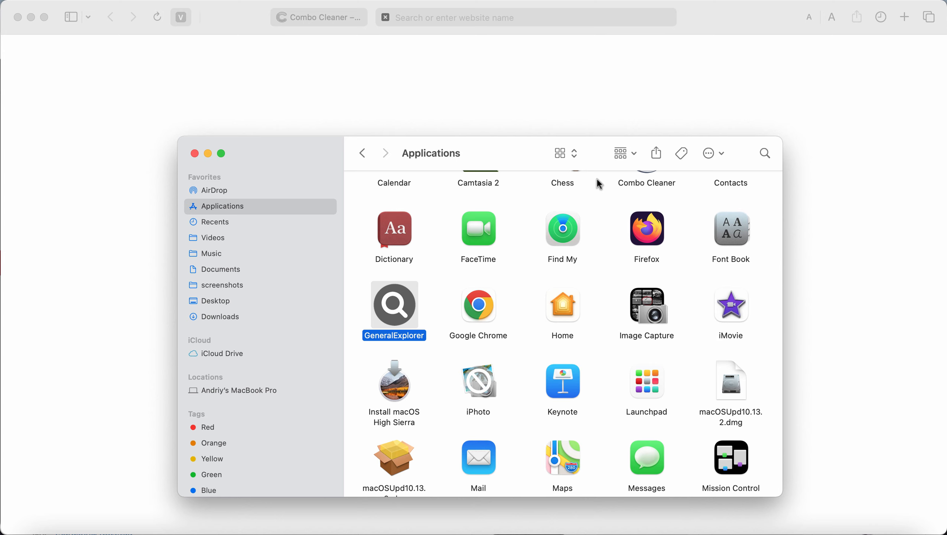
{"action": "mouse_move", "coordinate": [398, 321]}
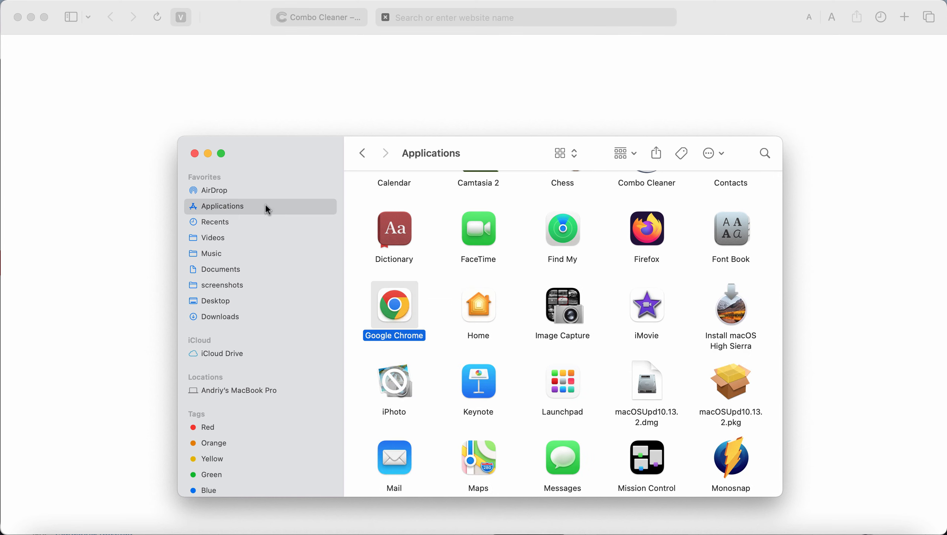
Step: Scroll through the Applications list to confirm GeneralExplorer is gone
{"action": "scroll", "scroll_direction": "down", "scroll_amount": 3}
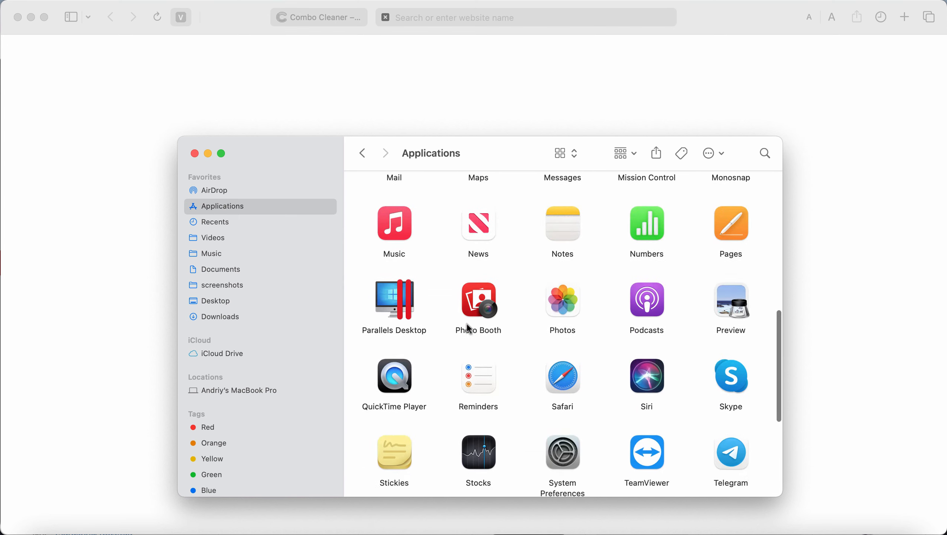
{"action": "scroll", "scroll_direction": "up", "scroll_amount": 3}
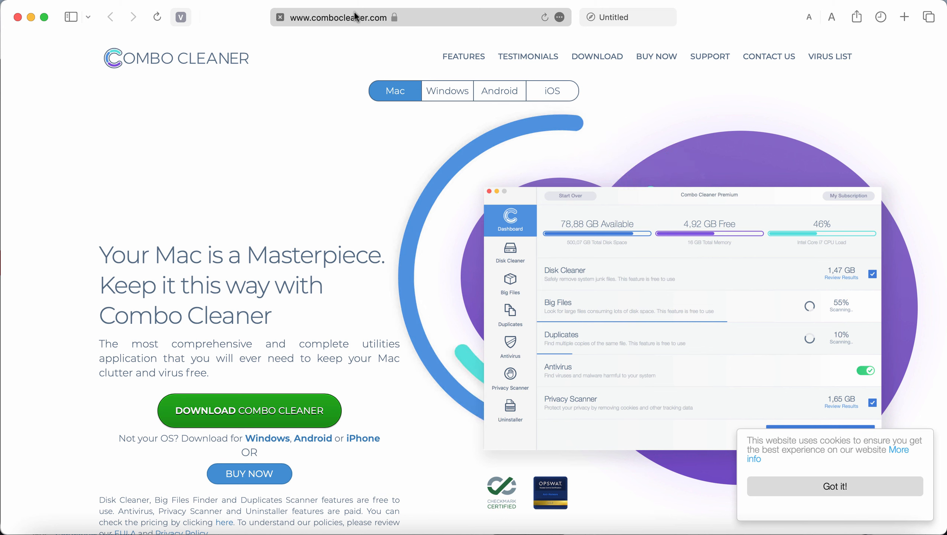
{"action": "mouse_move", "coordinate": [392, 377]}
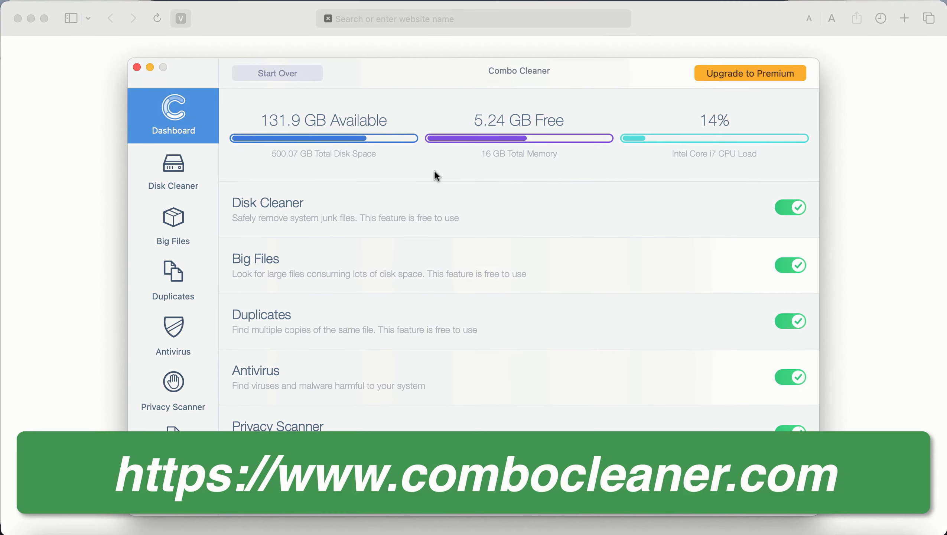
{"action": "mouse_move", "coordinate": [458, 149]}
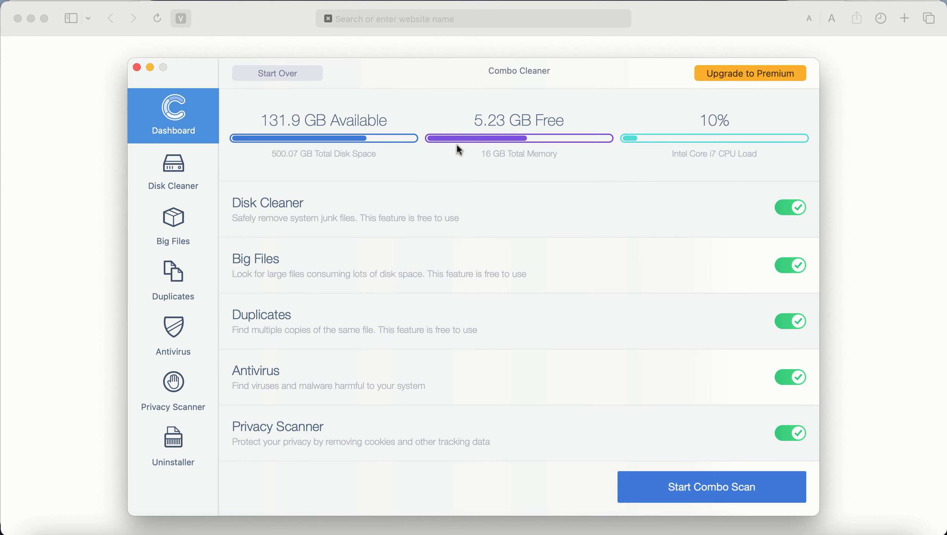
{"action": "mouse_move", "coordinate": [358, 162]}
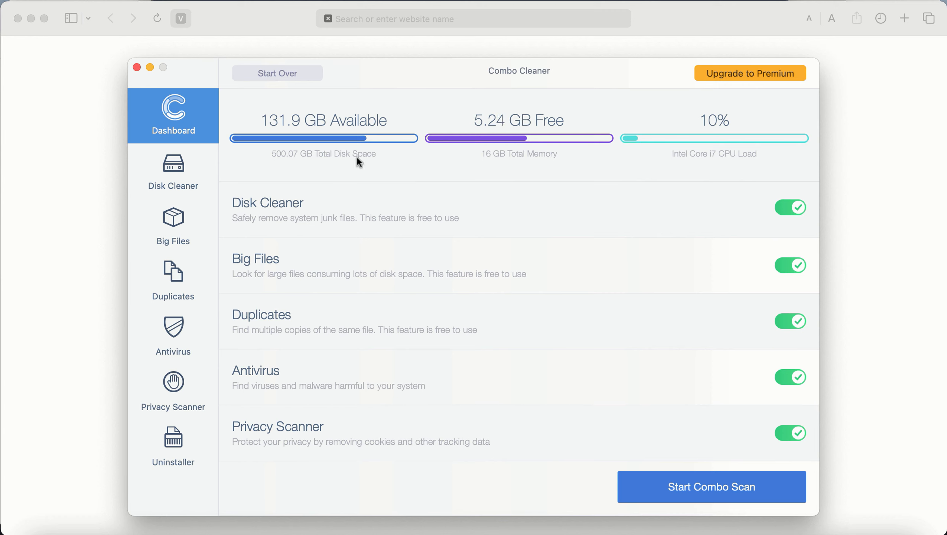
{"action": "mouse_move", "coordinate": [282, 222]}
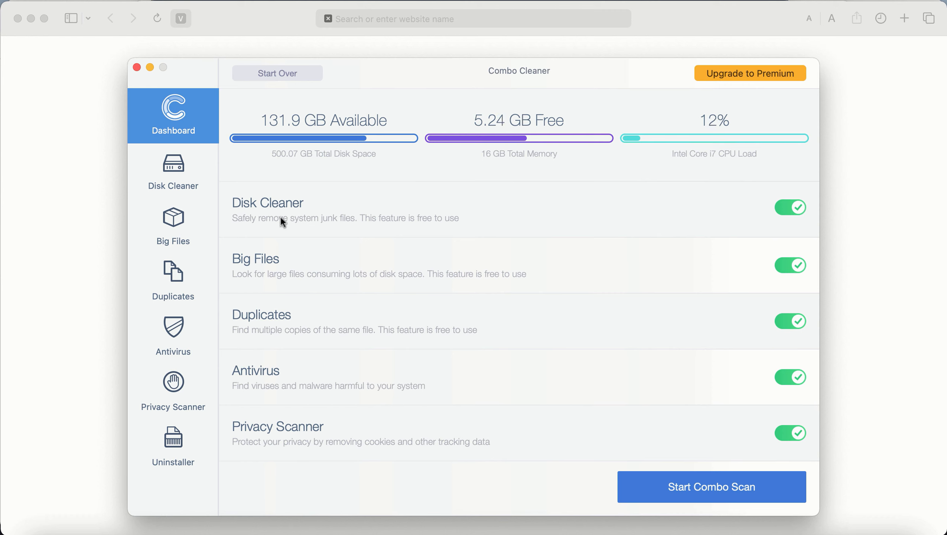
{"action": "mouse_move", "coordinate": [282, 301]}
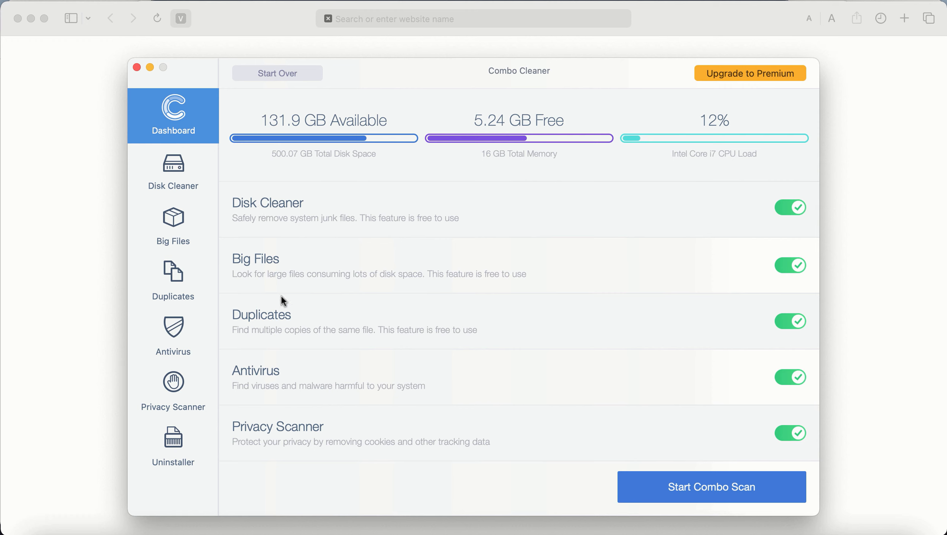
{"action": "mouse_move", "coordinate": [376, 394]}
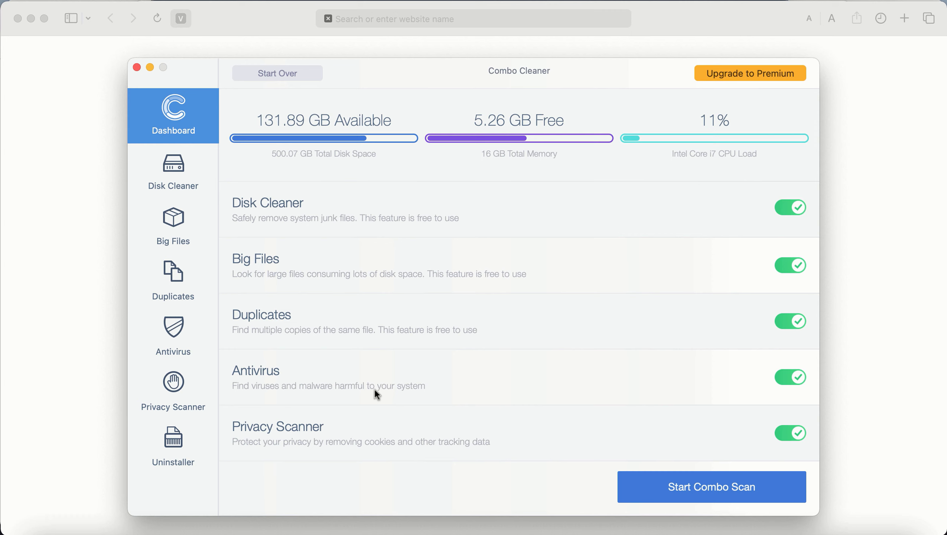
{"action": "mouse_move", "coordinate": [680, 499]}
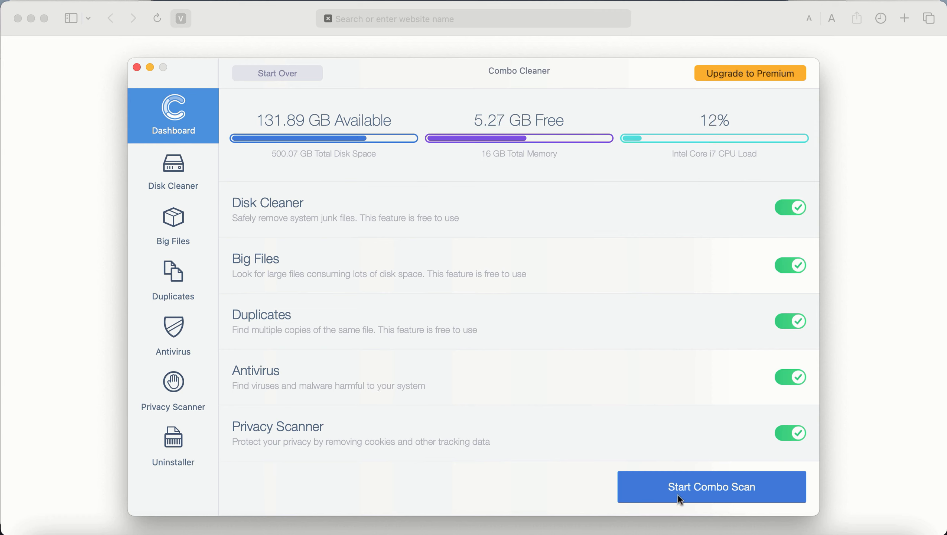
Step: Launch the combo scan from Combo Cleaner's Dashboard
{"action": "left_click", "coordinate": [711, 486]}
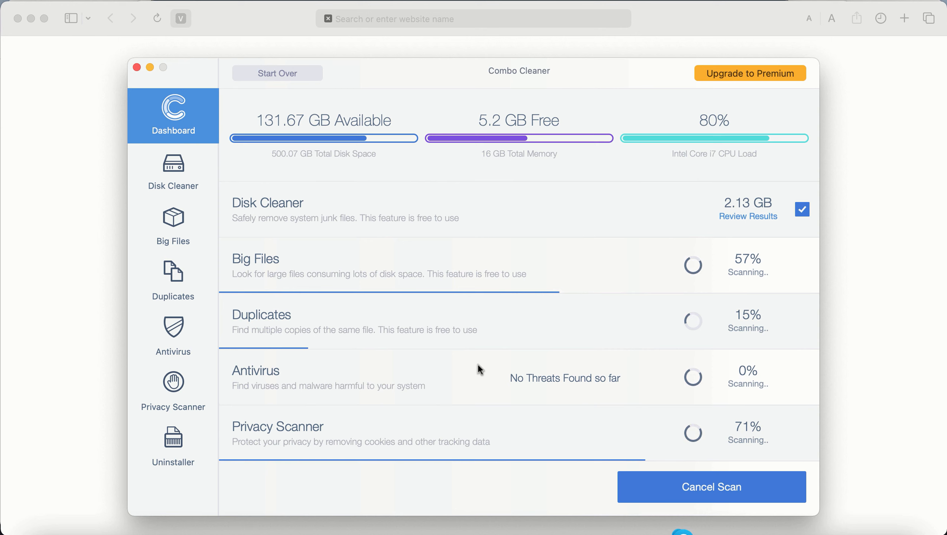
{"action": "mouse_move", "coordinate": [623, 141]}
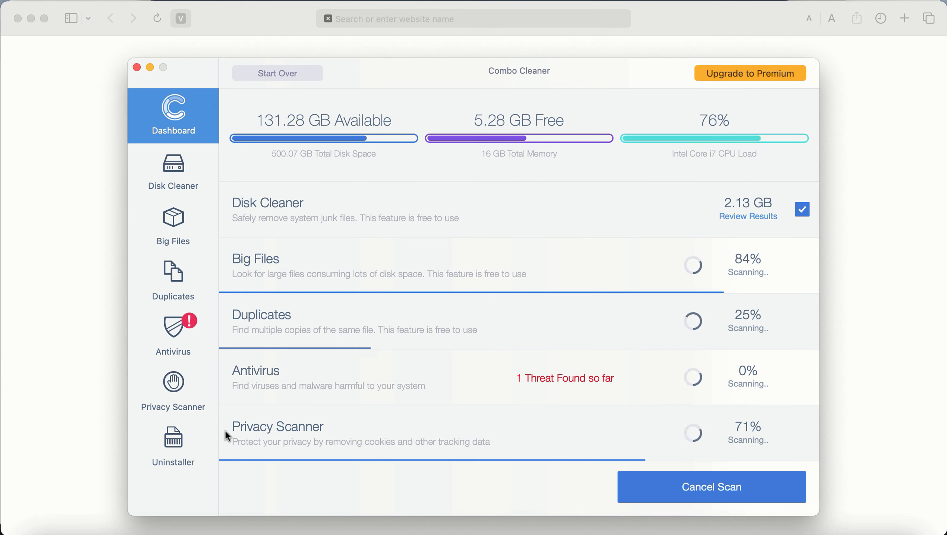
{"action": "mouse_move", "coordinate": [458, 210]}
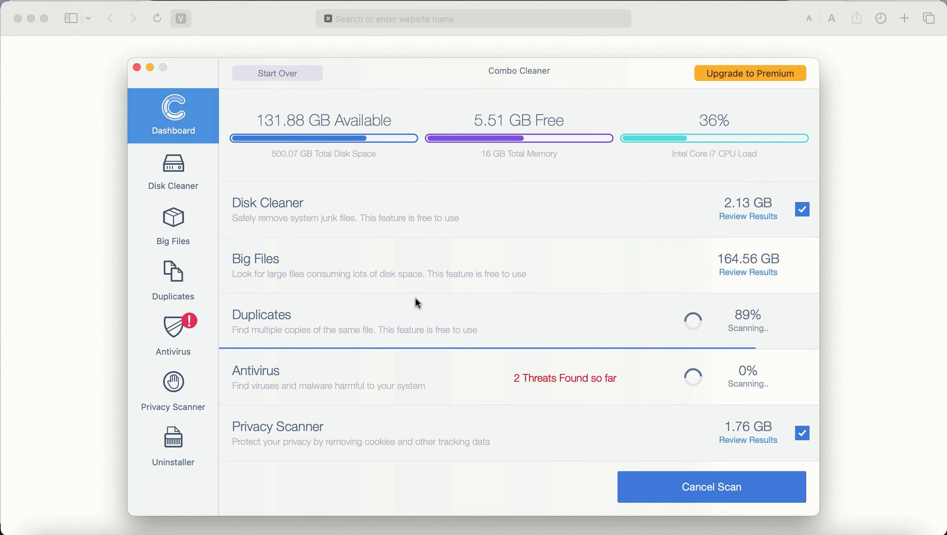
{"action": "mouse_move", "coordinate": [625, 187]}
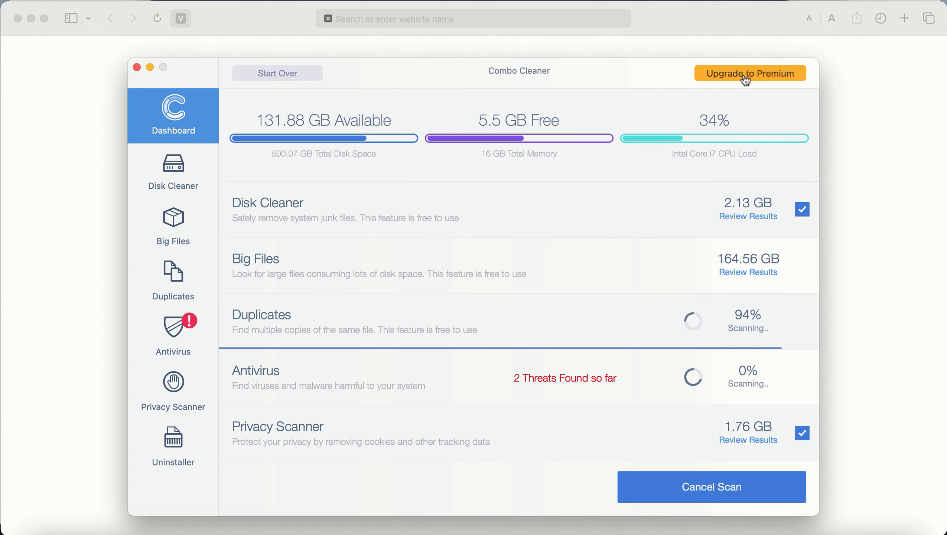
Step: Open the Upgrade to Premium offer and choose Later in the activation dialog
{"action": "left_click", "coordinate": [750, 73]}
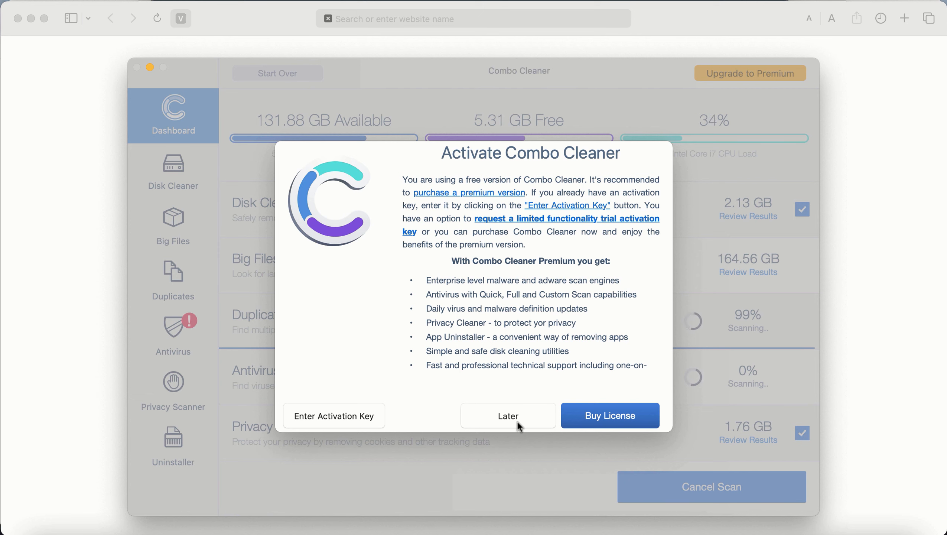
{"action": "left_click", "coordinate": [507, 415]}
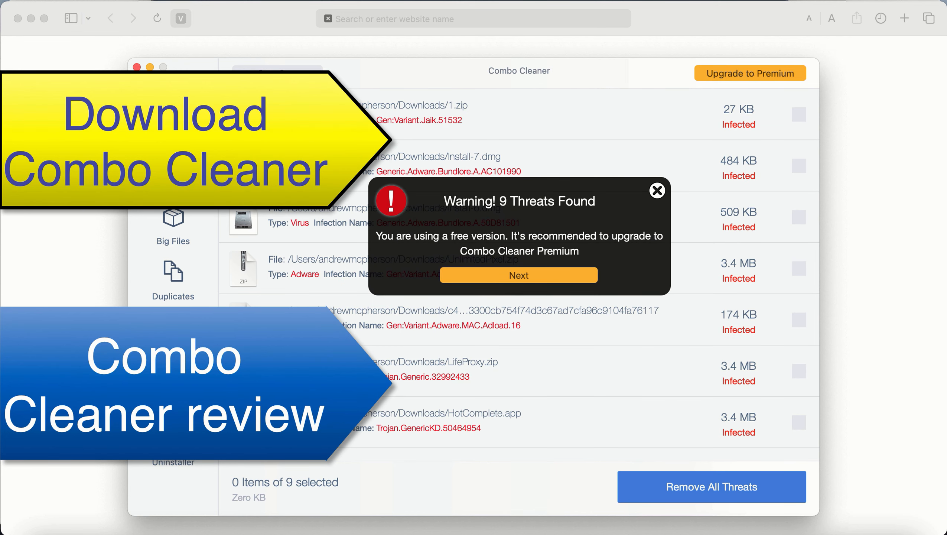
{"action": "mouse_move", "coordinate": [408, 115]}
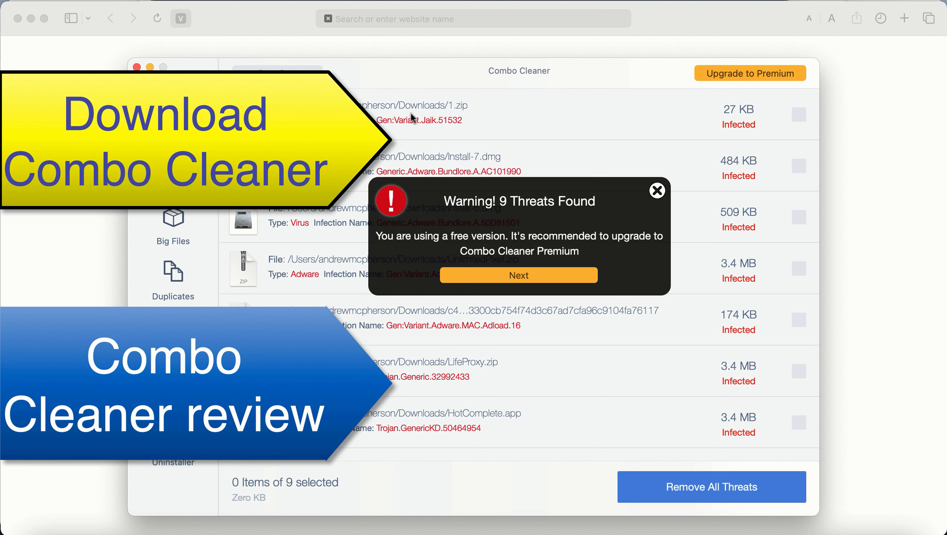
{"action": "mouse_move", "coordinate": [545, 262]}
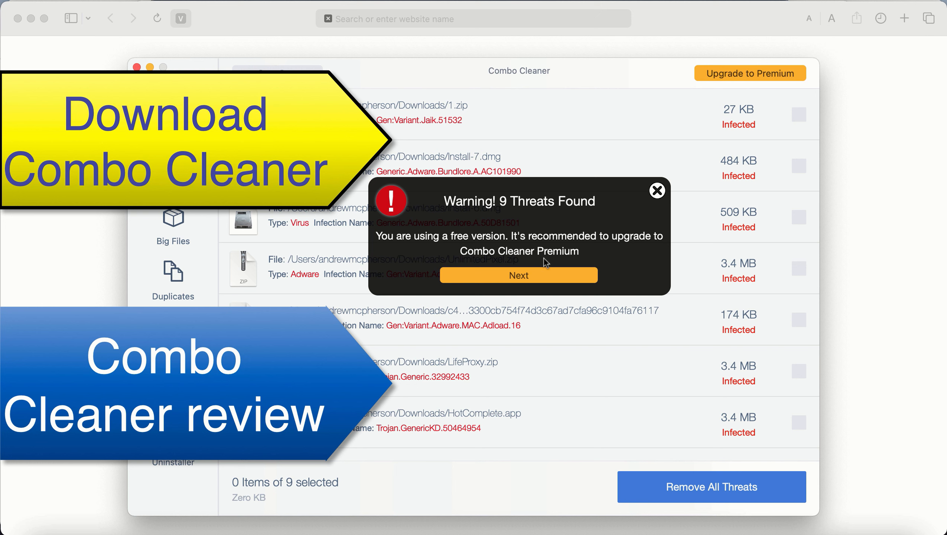